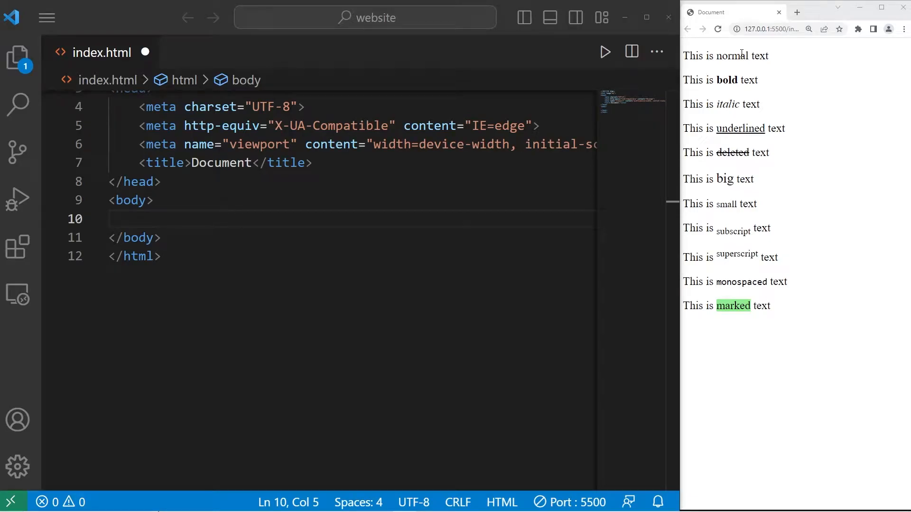
mouse_move(750, 58)
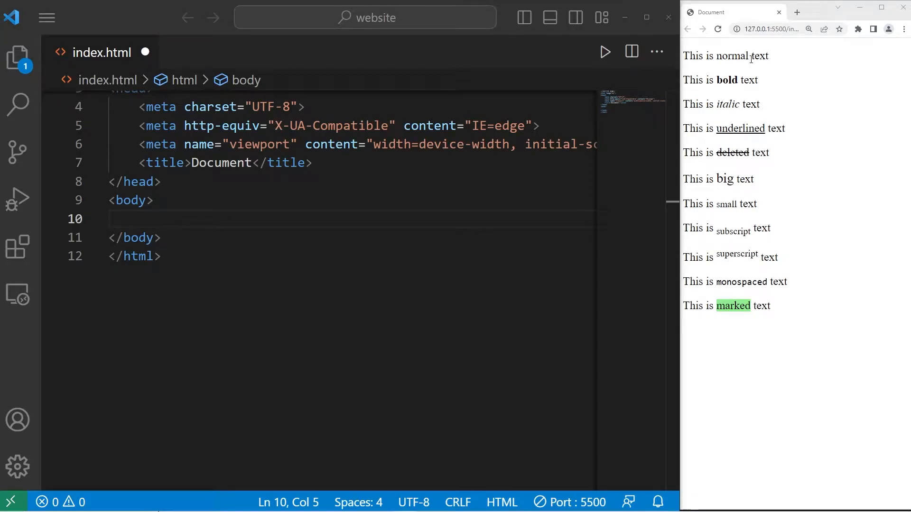
mouse_move(713, 201)
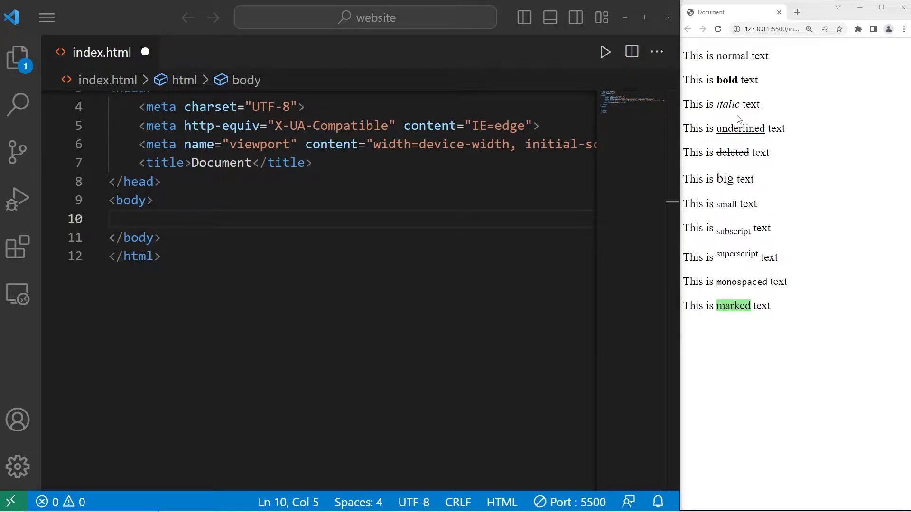
mouse_move(736, 327)
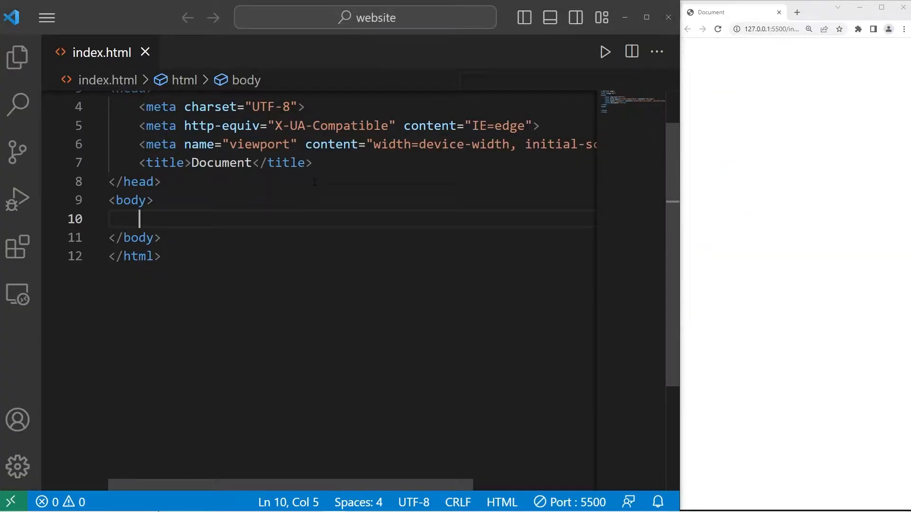
Write <p>This is normal text</p> on line 10 and duplicate it into eleven paragraphs.
text(<p>)
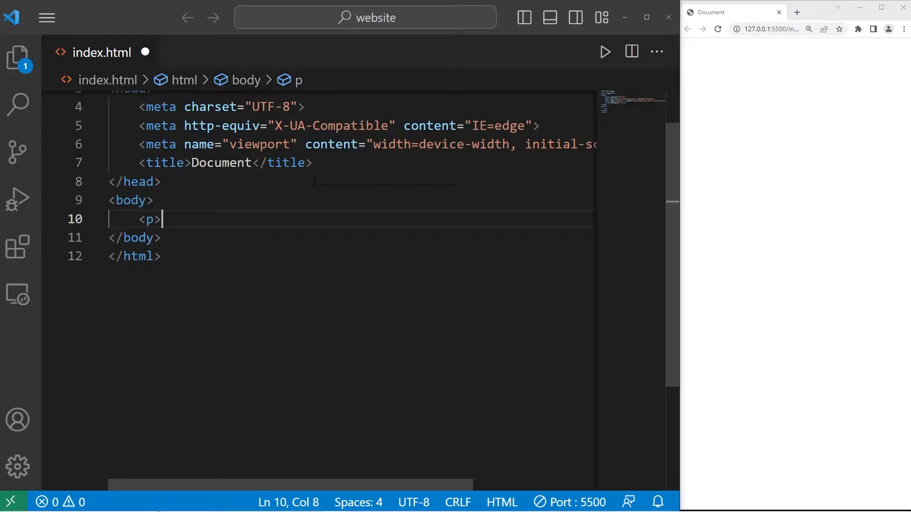
text(>)
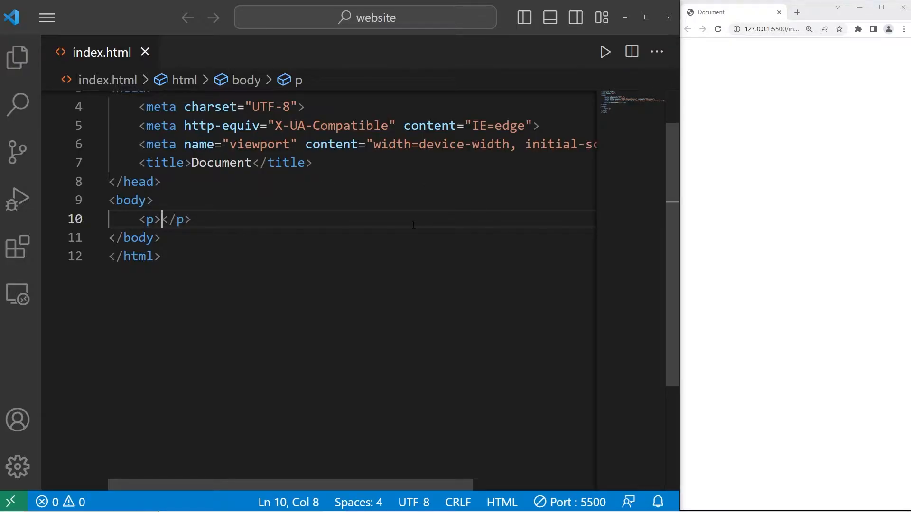
text(This is)
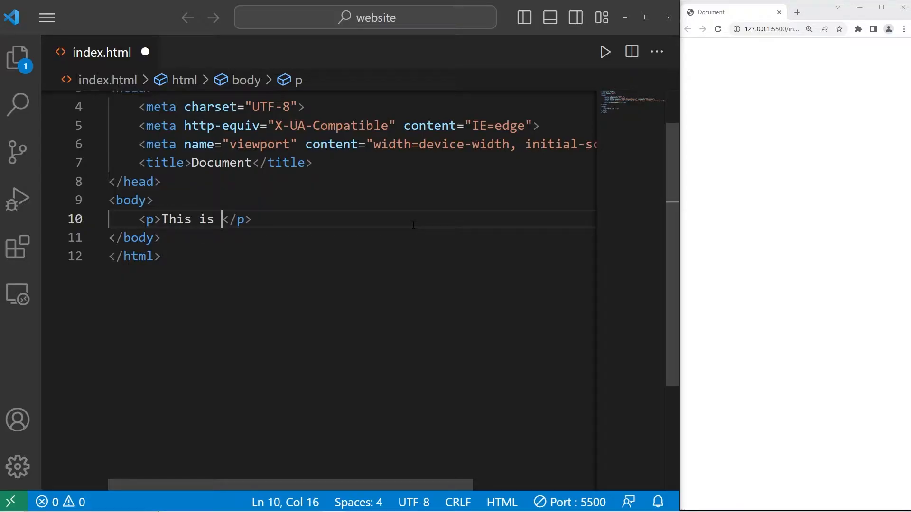
text(normal text)
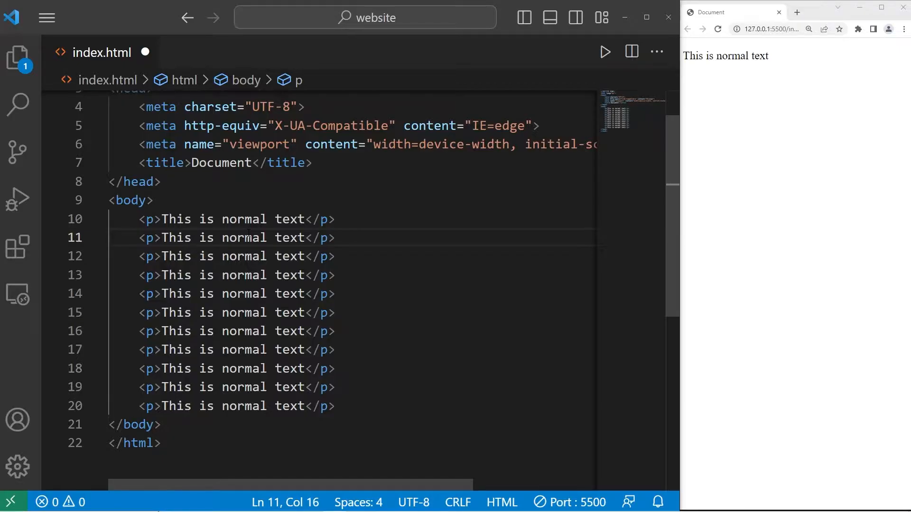
Wrap line 11's middle word in <b> tags and change it to 'bold'.
text(<>)
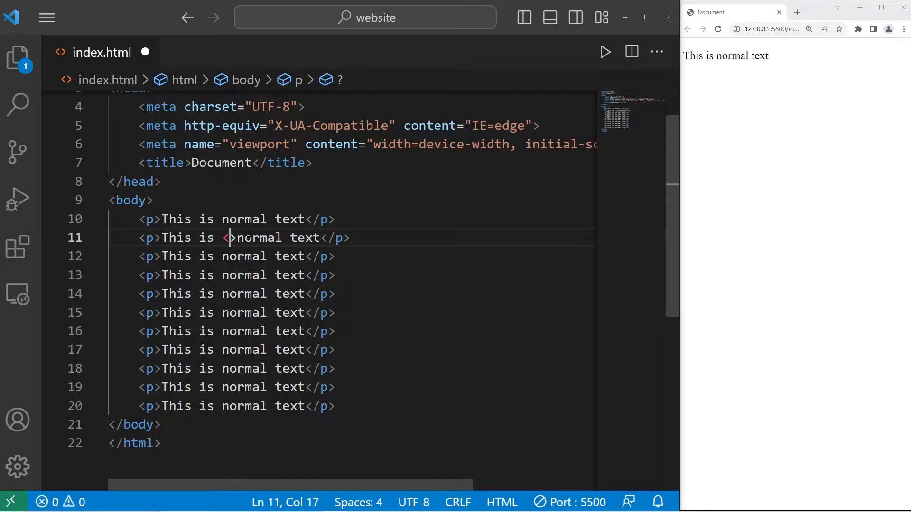
text(b)
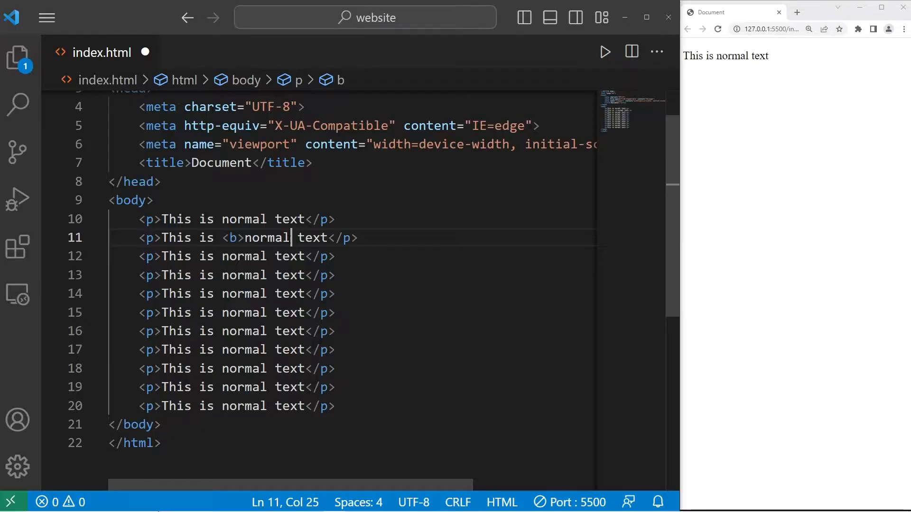
text(</b>b)
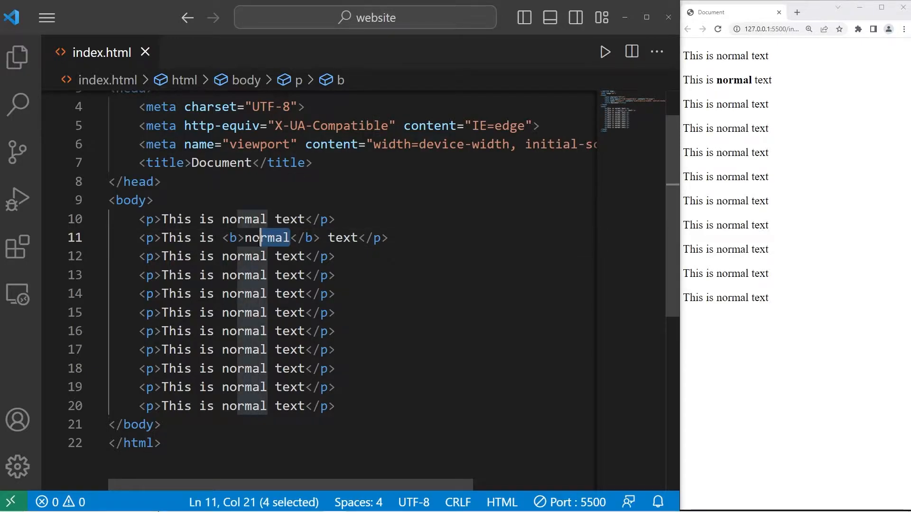
text(bold)
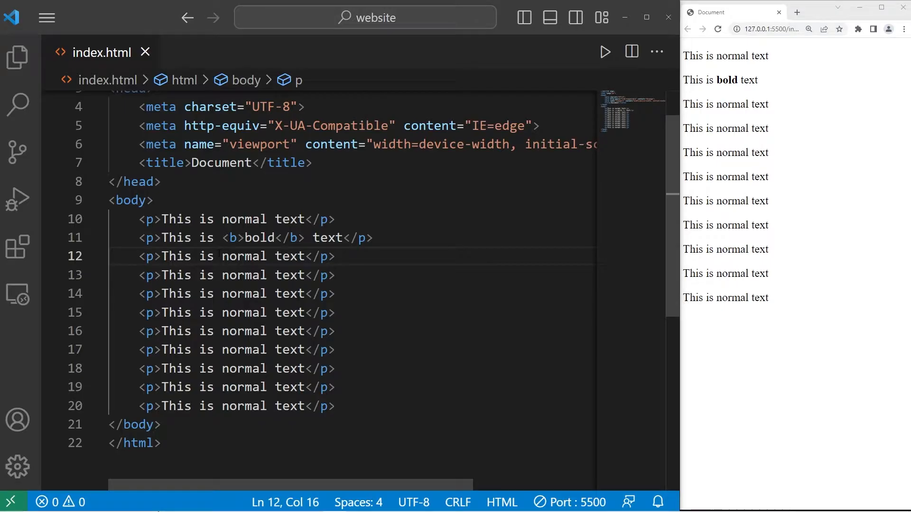
Wrap line 12's middle word in <i> tags and change it to 'italic'.
text(<i>)
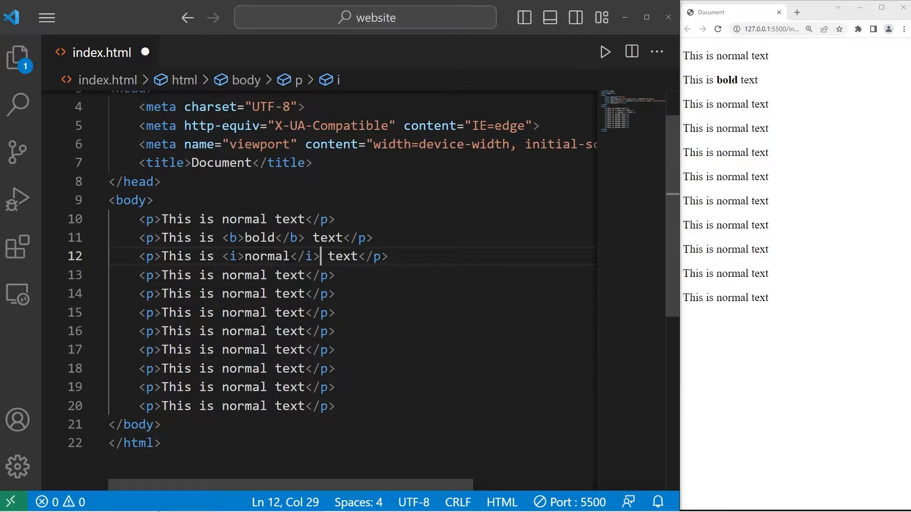
text(ital)
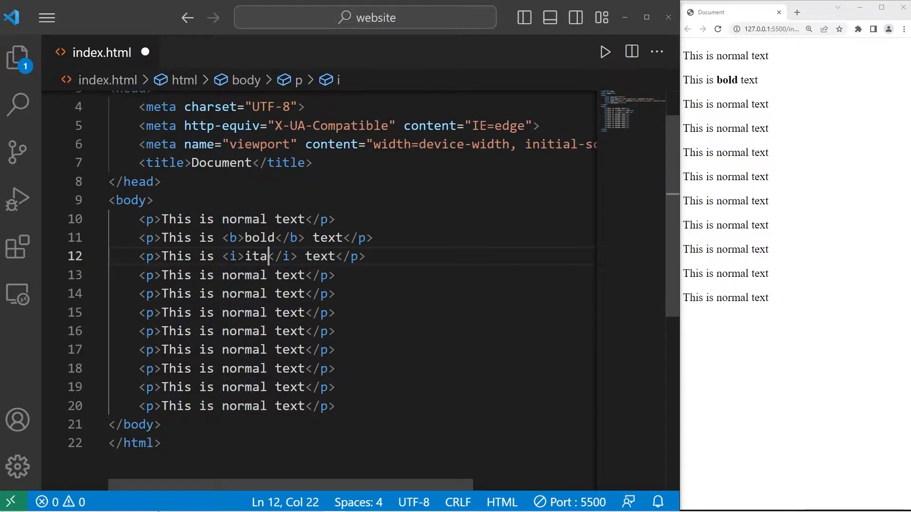
text(lic)
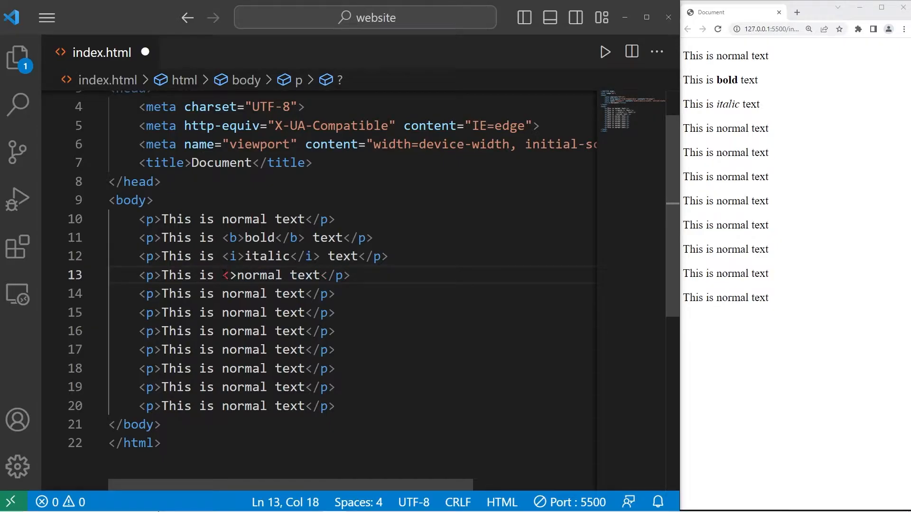
Wrap line 13's middle word in <u> tags, change it to 'underlined', and save.
text(u)
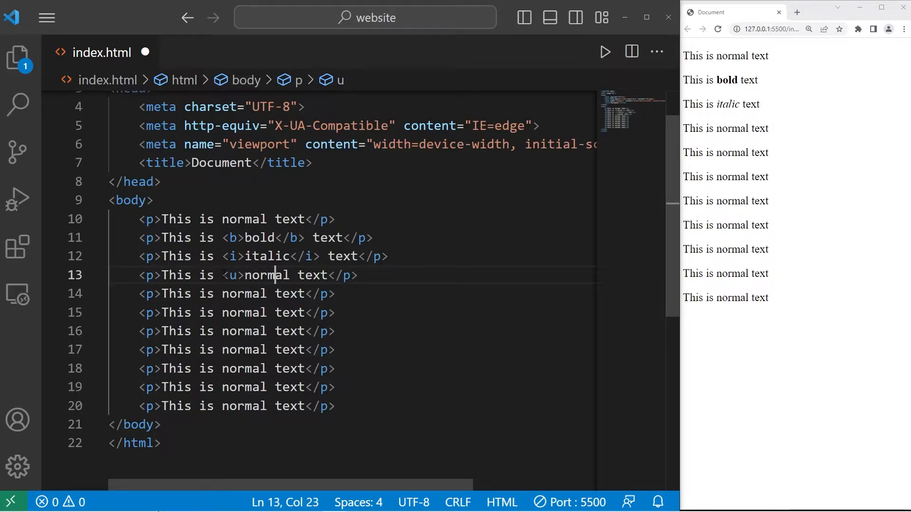
text(</u>)
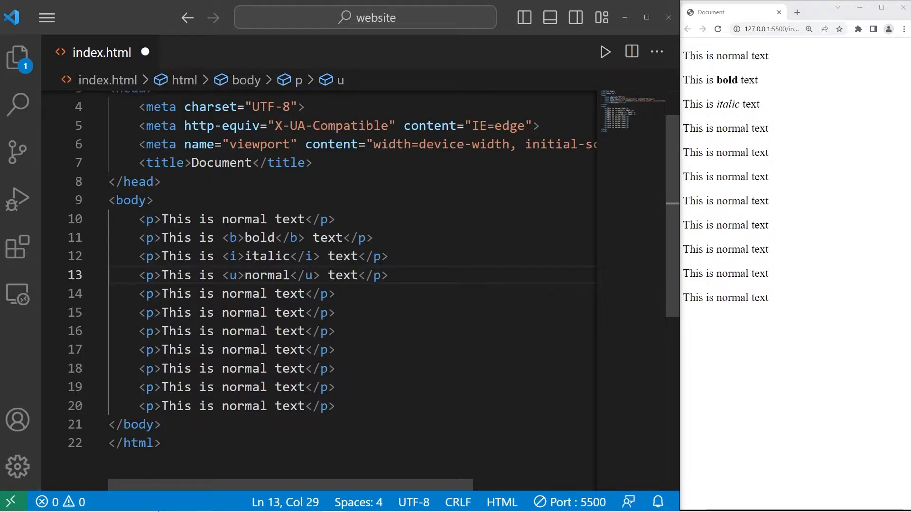
text(und)
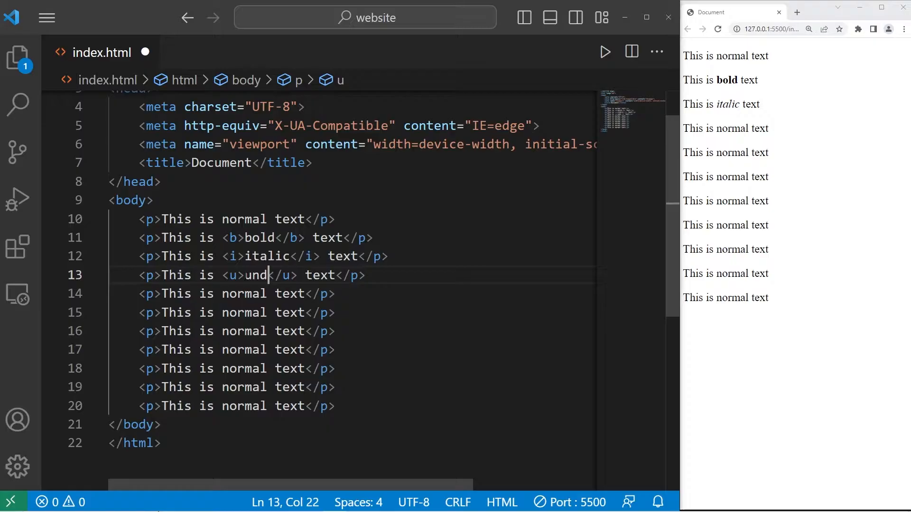
text(erlined)
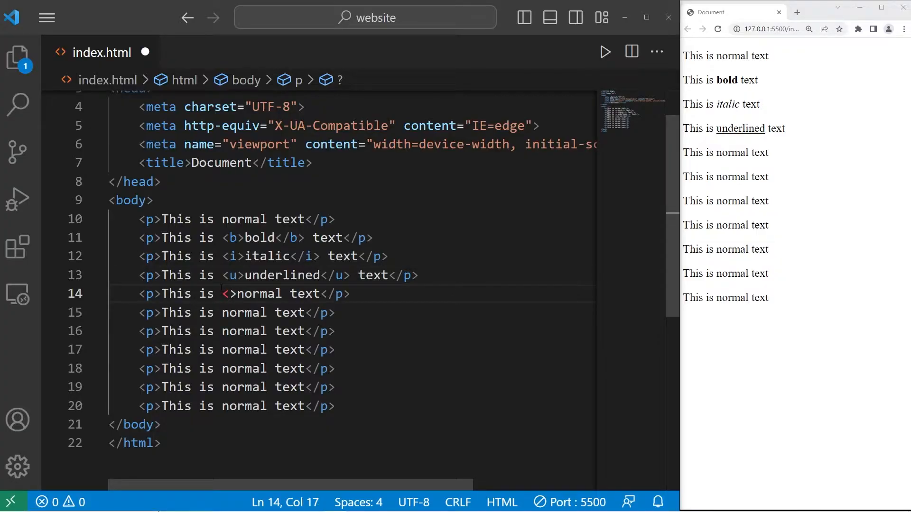
Wrap line 14's word in <del> tags as 'deleted'.
text(del)
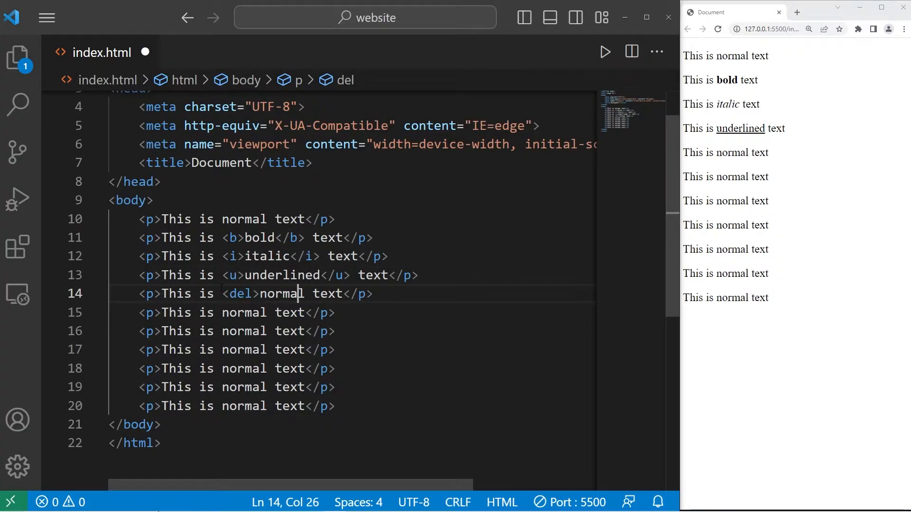
text(</del>)
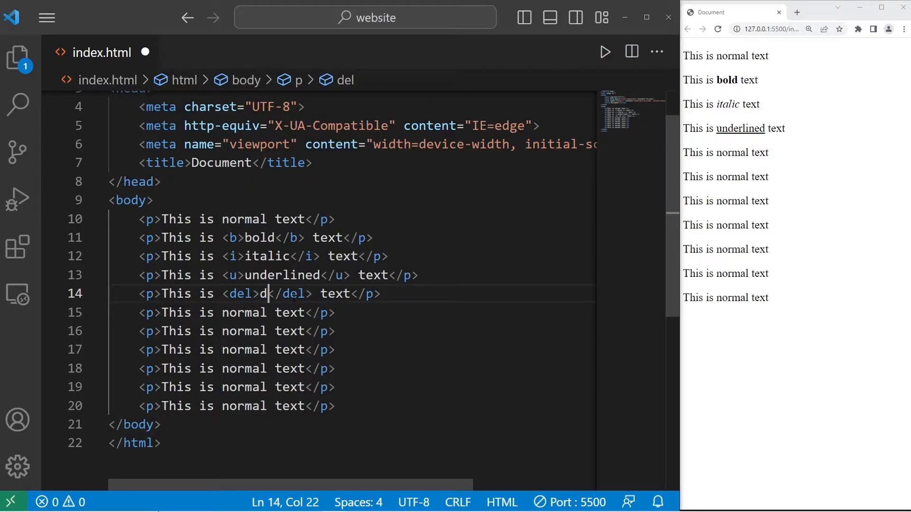
text(eleted)
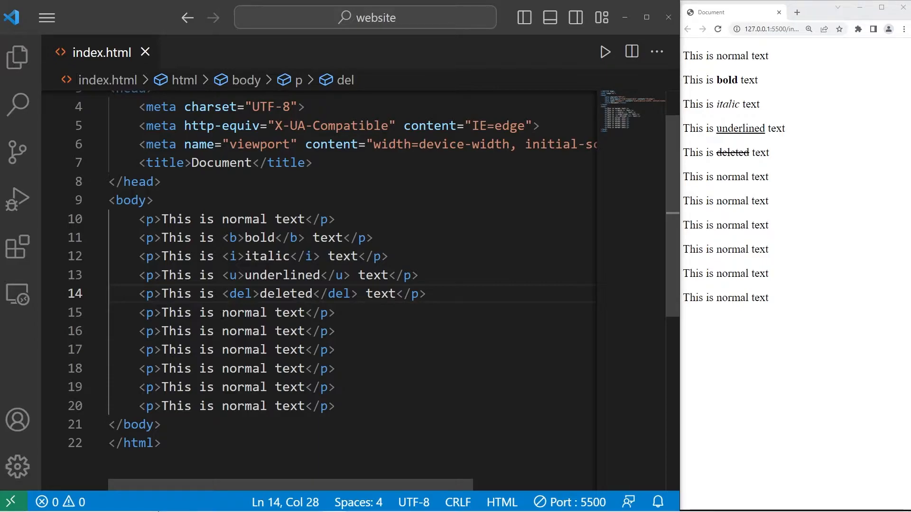
Wrap line 15's word in <big> tags as 'big' and check it in the preview.
text(<big>)
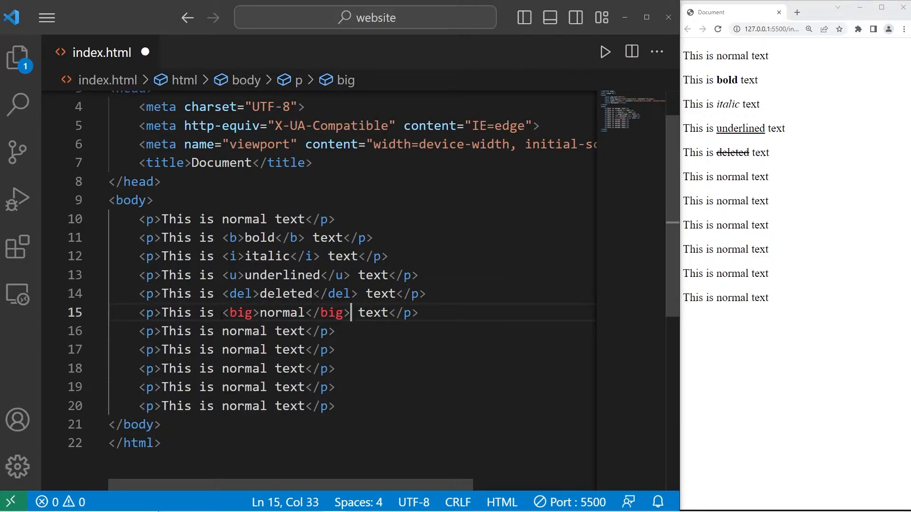
text(big)
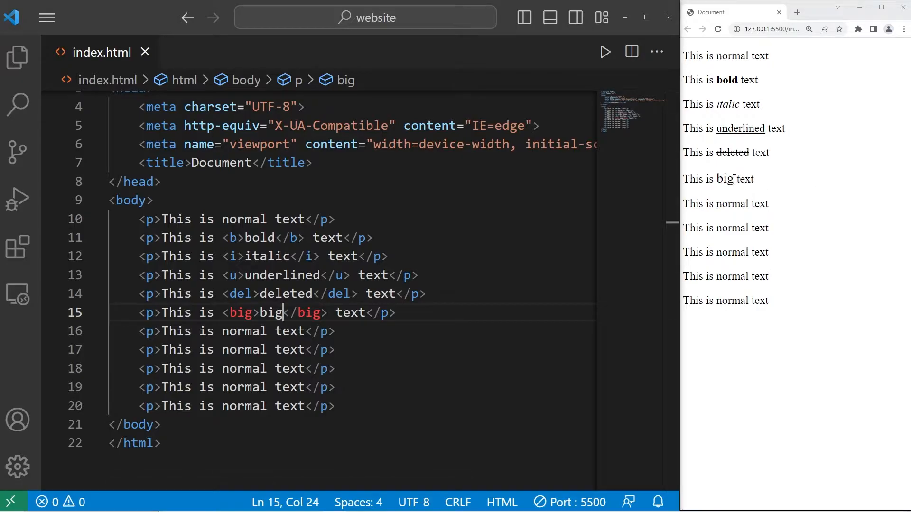
double_click(725, 179)
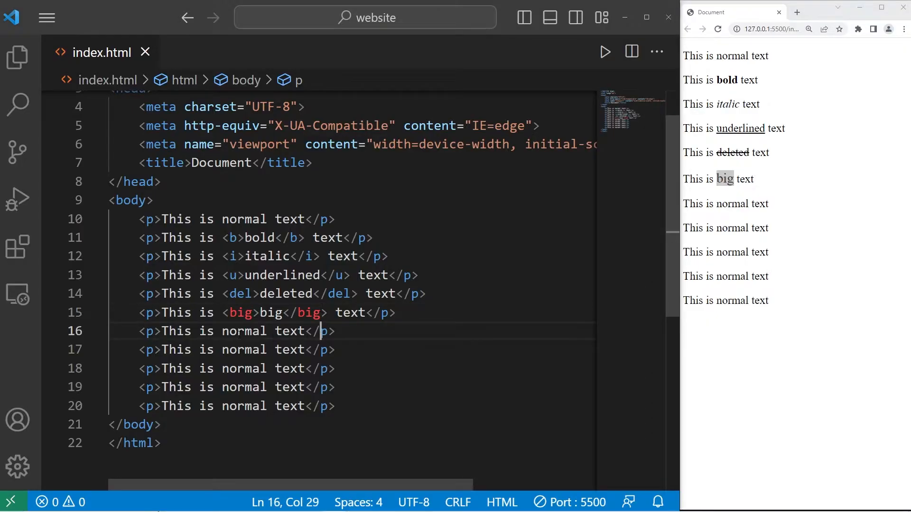
text(<>)
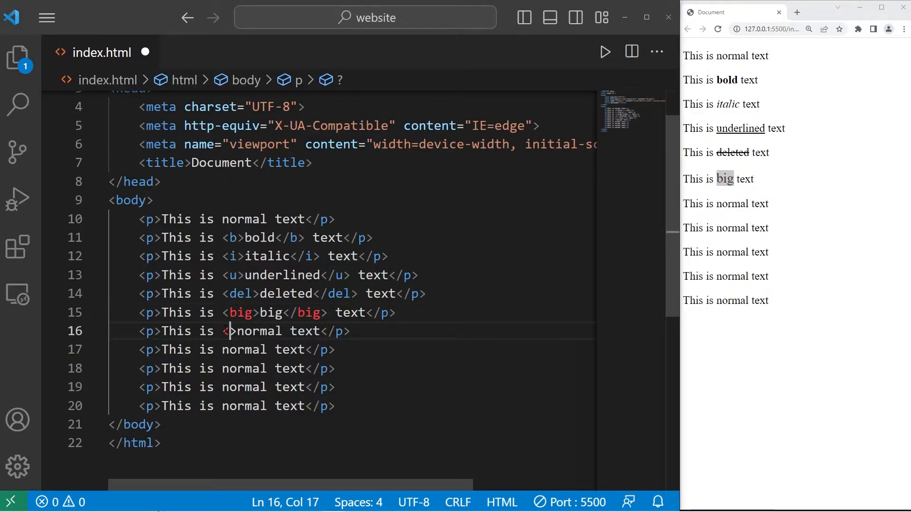
Wrap line 16's word in <small> as 'small' and line 17's in <sub> as 'subscript'.
text(small)
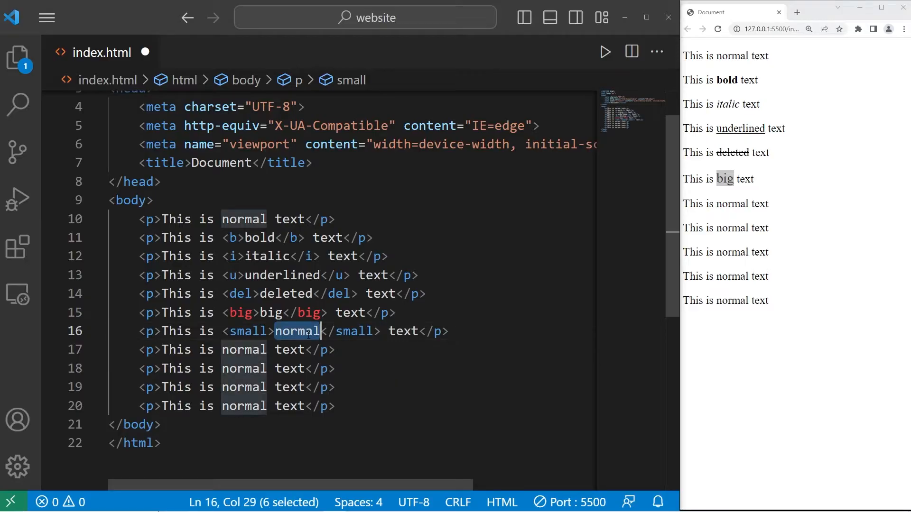
text(small)
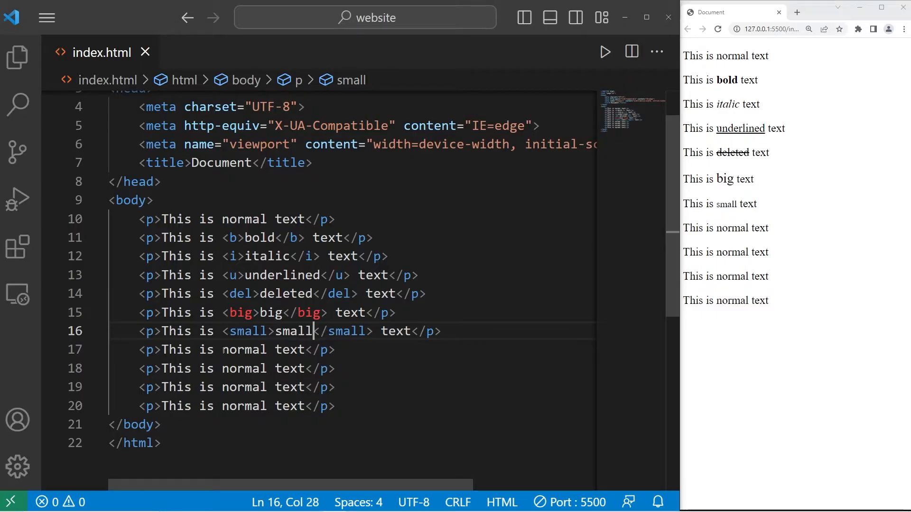
text(<s>)
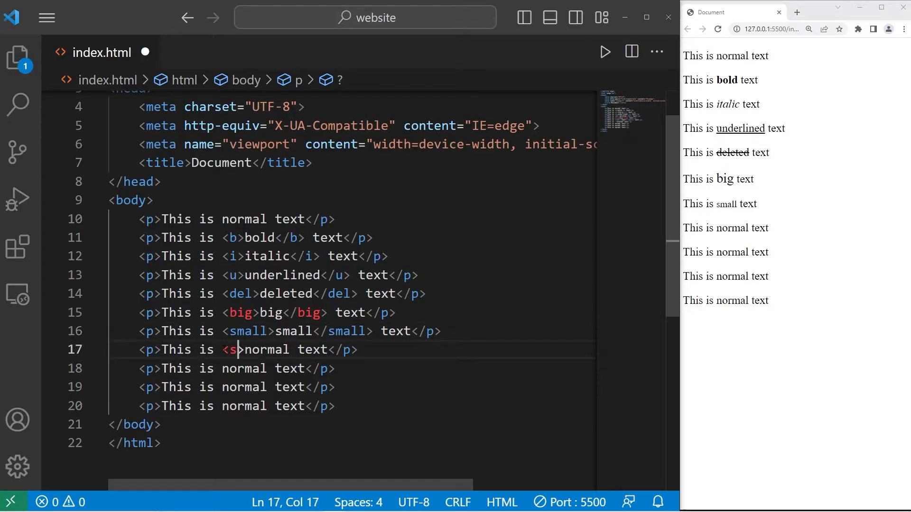
text(ub>)
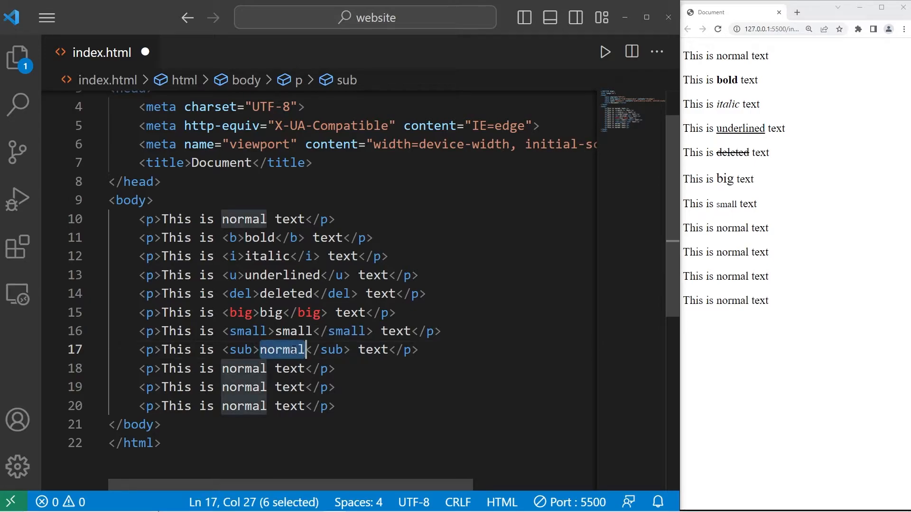
text(subscript)
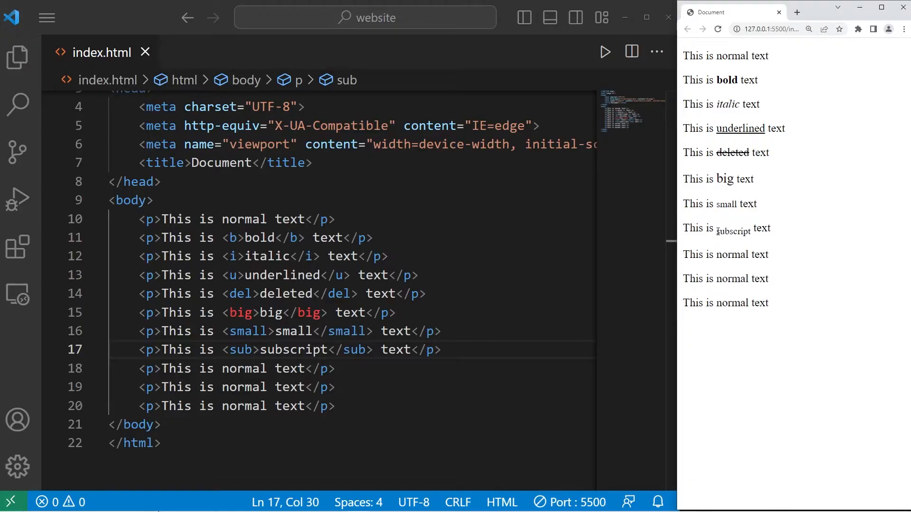
double_click(731, 228)
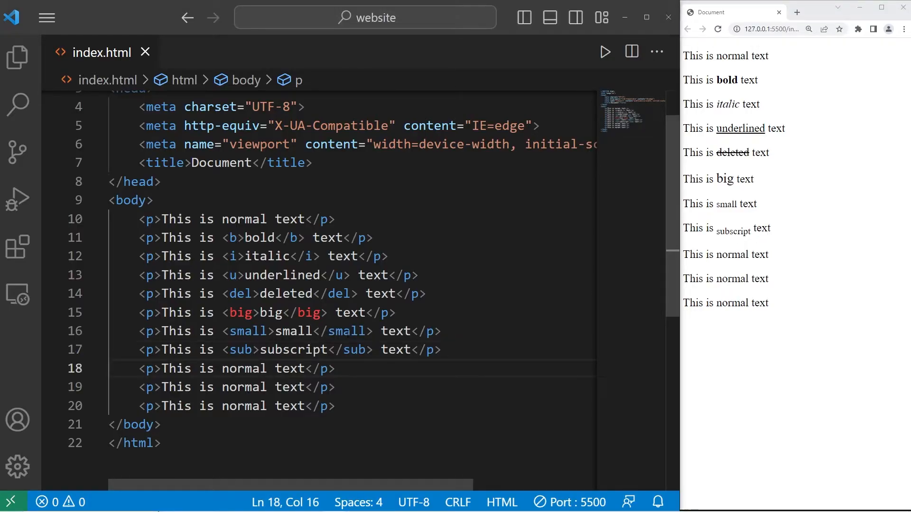
Wrap line 18's word in <sup> tags as 'superscript'.
text(<>)
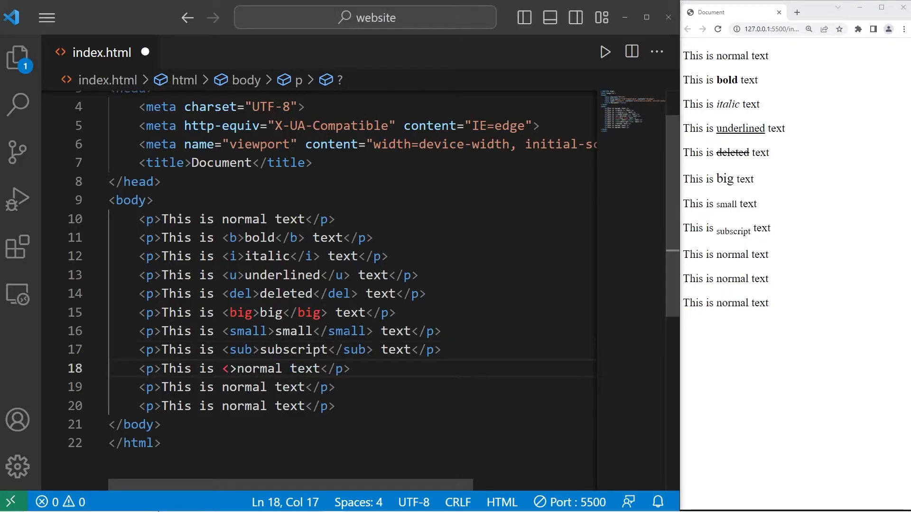
text(sup)
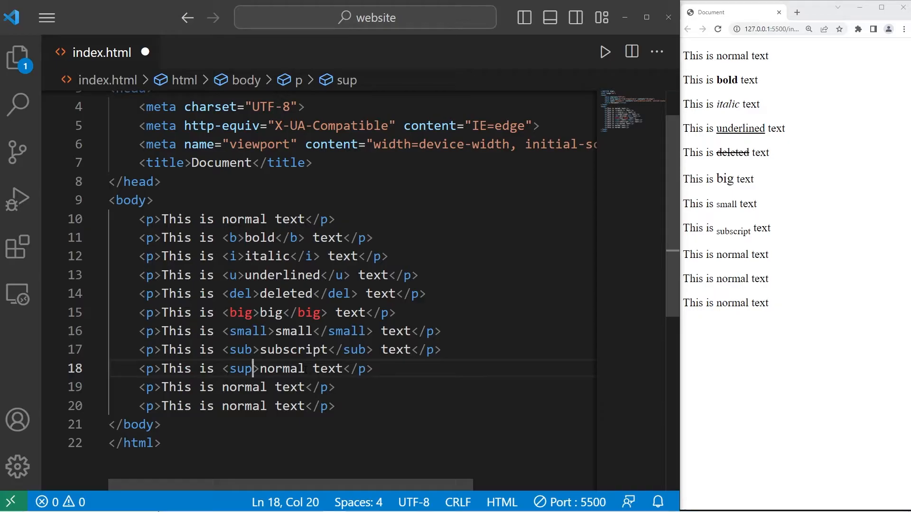
text(</sup>)
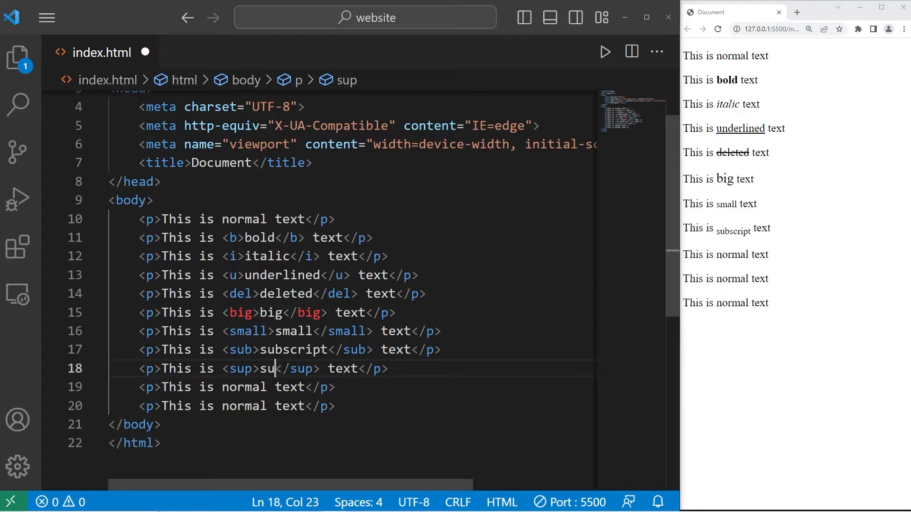
text(perscrp)
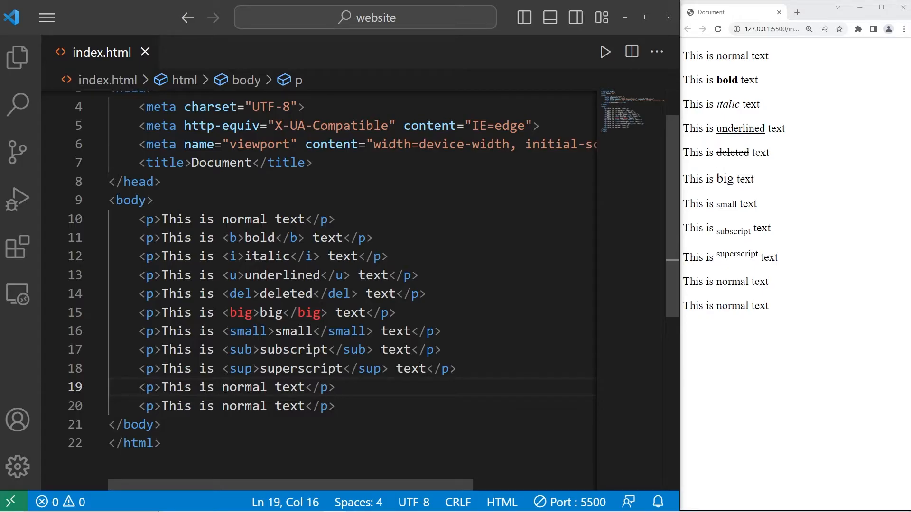
Wrap line 19's word in <tt> tags as 'monospaced' and save.
text(<tt>)
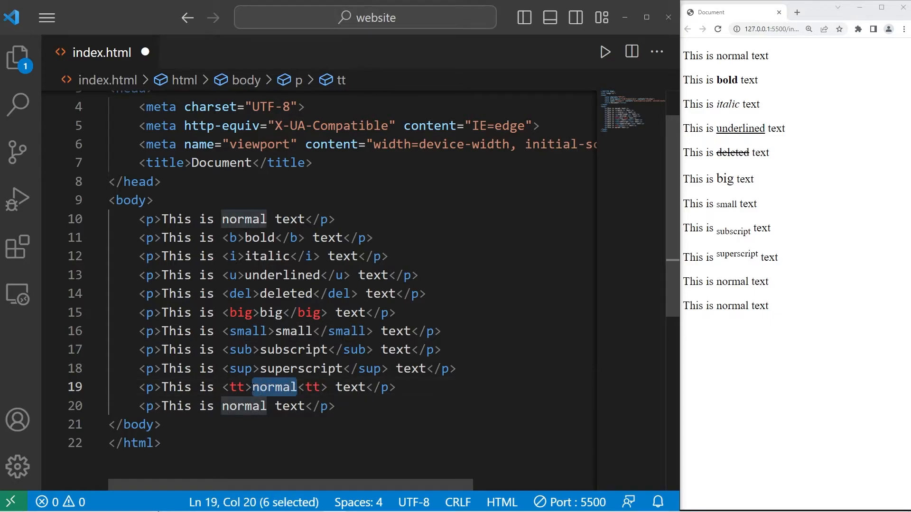
text(monospac)
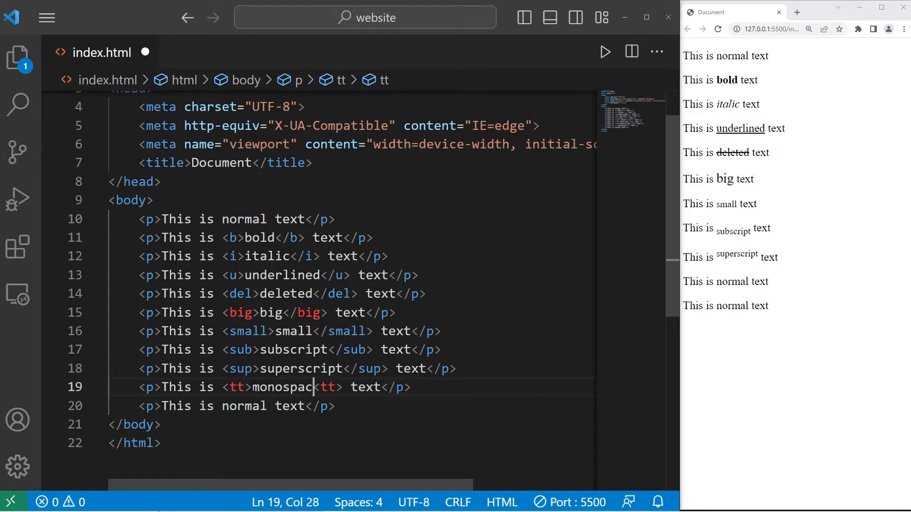
text(ed)
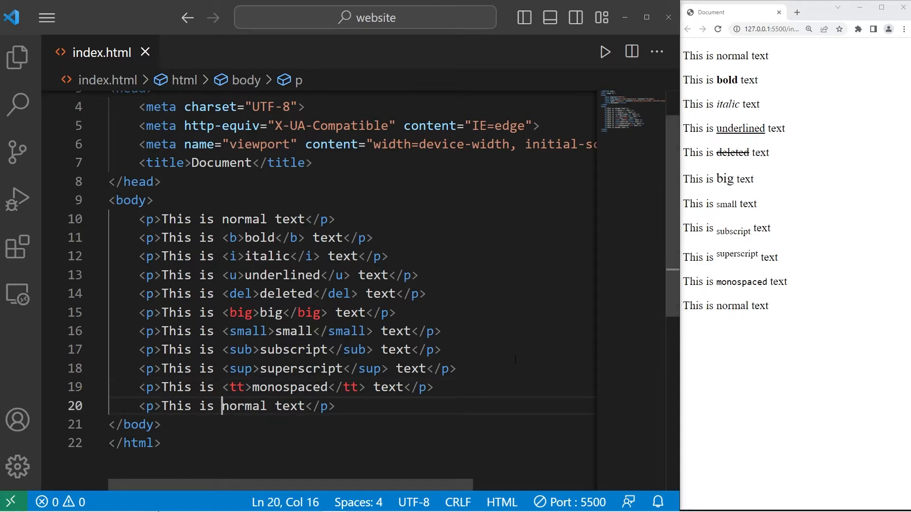
Wrap 'normal' on line 20 in <mark></mark> tags and save.
text(<>)
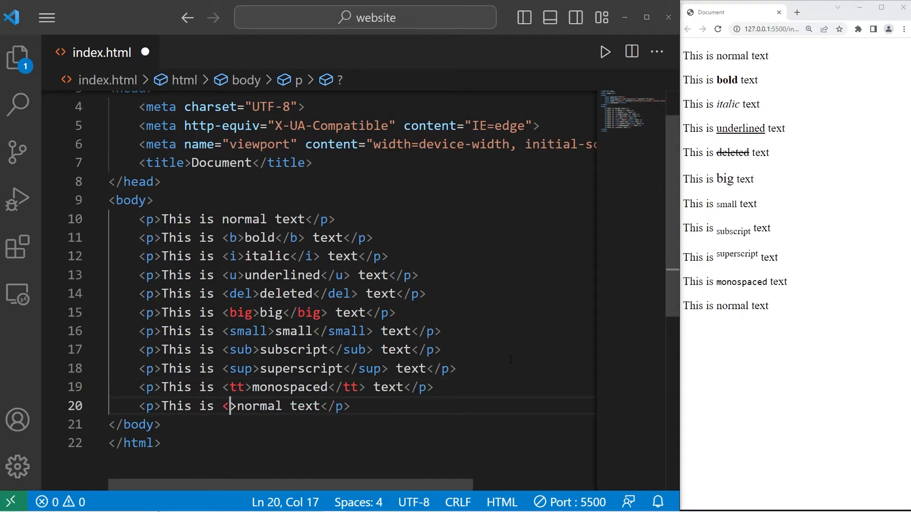
text(mark)
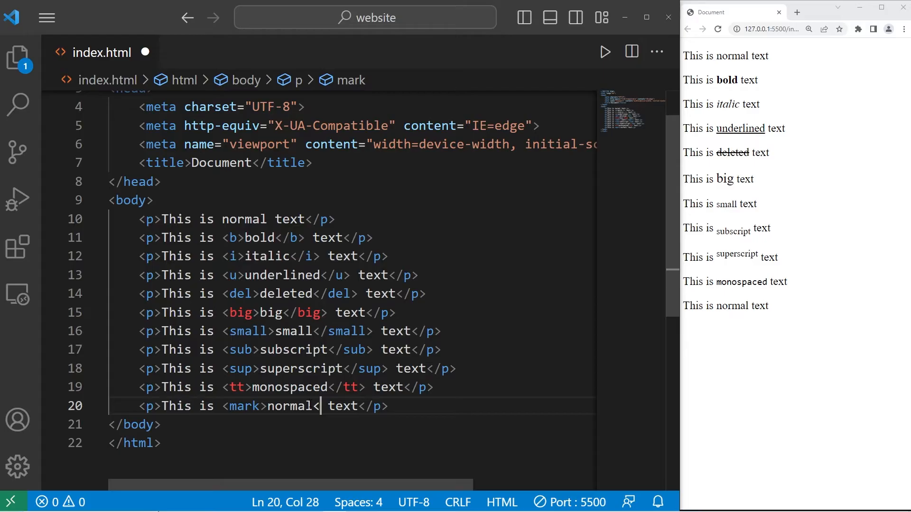
text(</mark>)
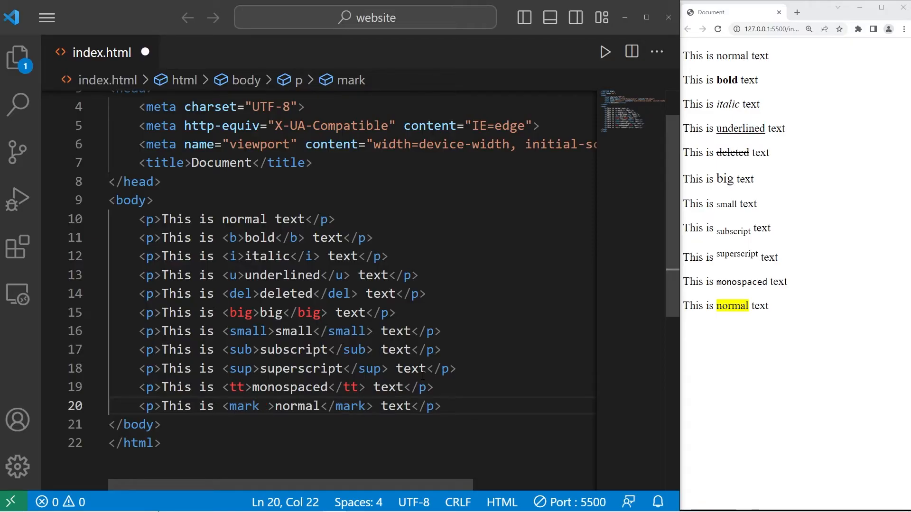
Add style="background-color: lightgreen" to line 20's <mark> tag and save.
text(style)
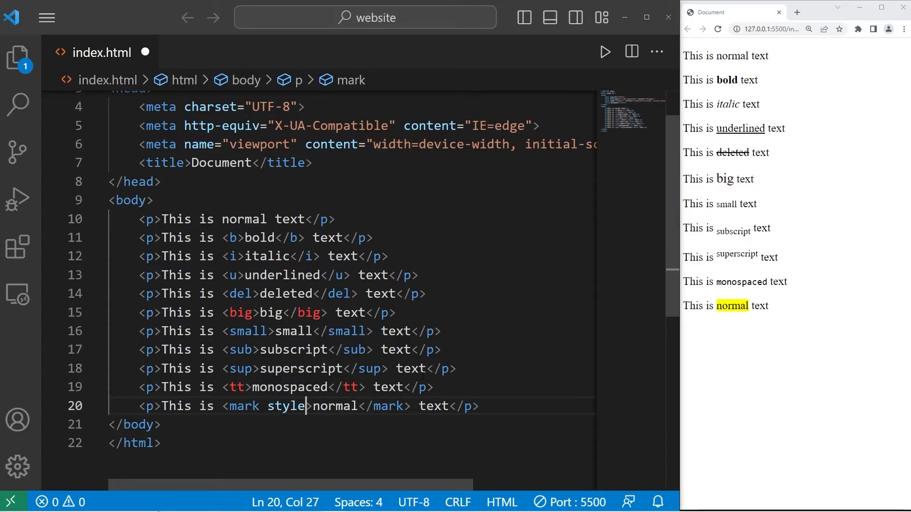
text(=")
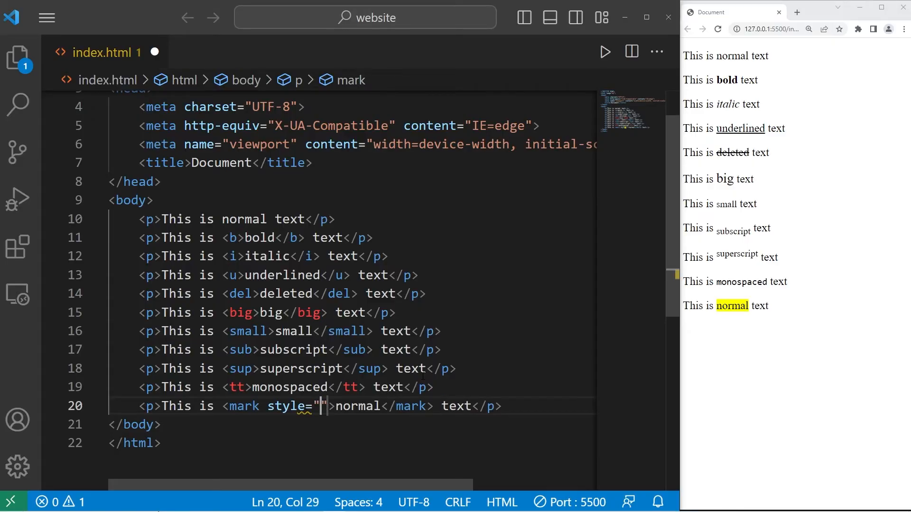
text(backgr)
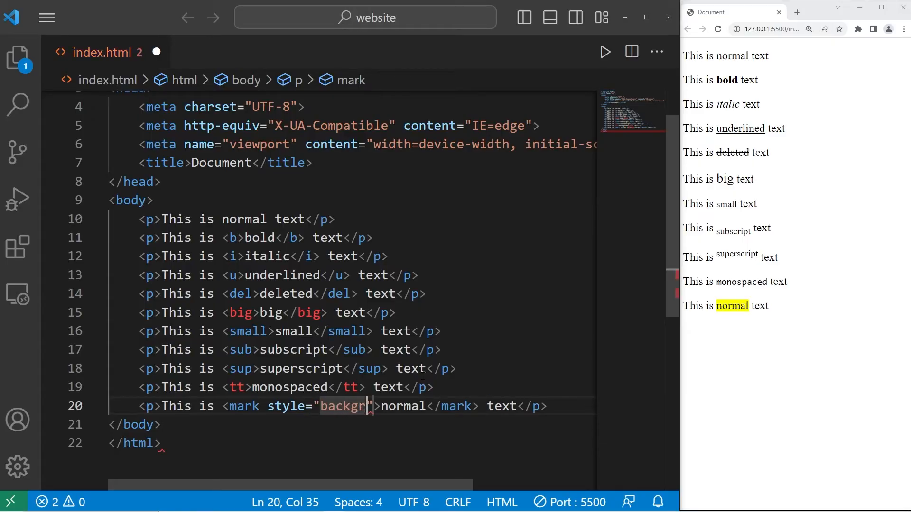
text(ound-color:)
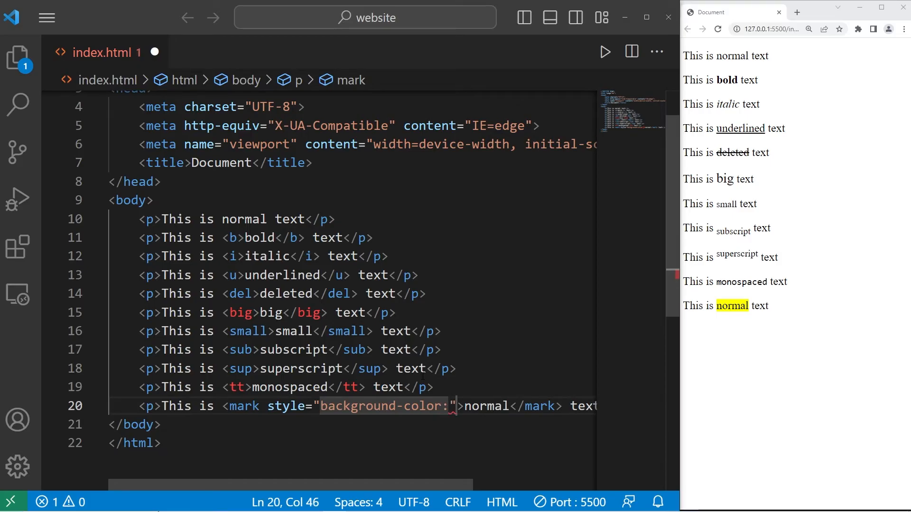
text(lightgreen)
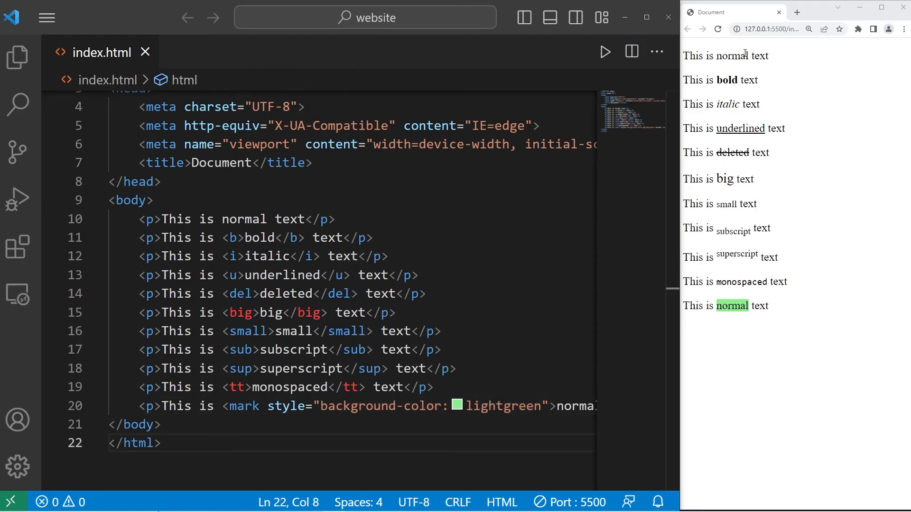
mouse_move(737, 302)
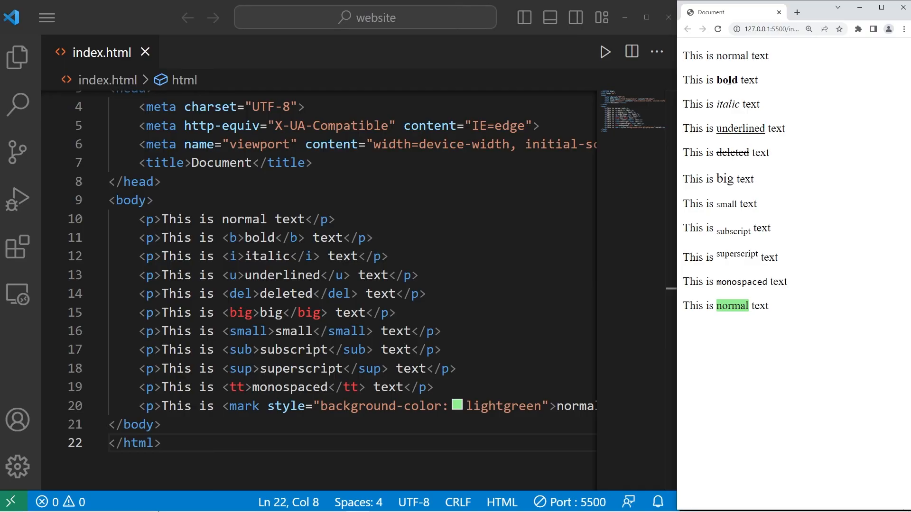
mouse_move(730, 215)
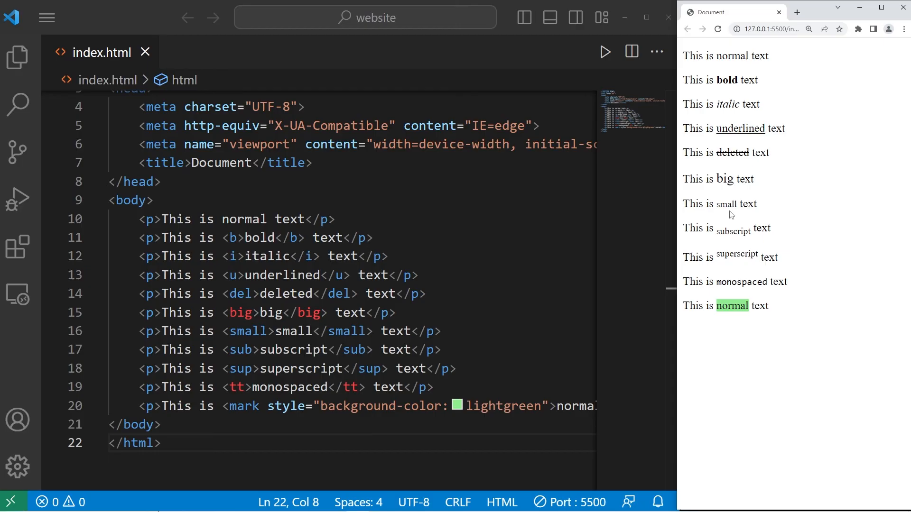